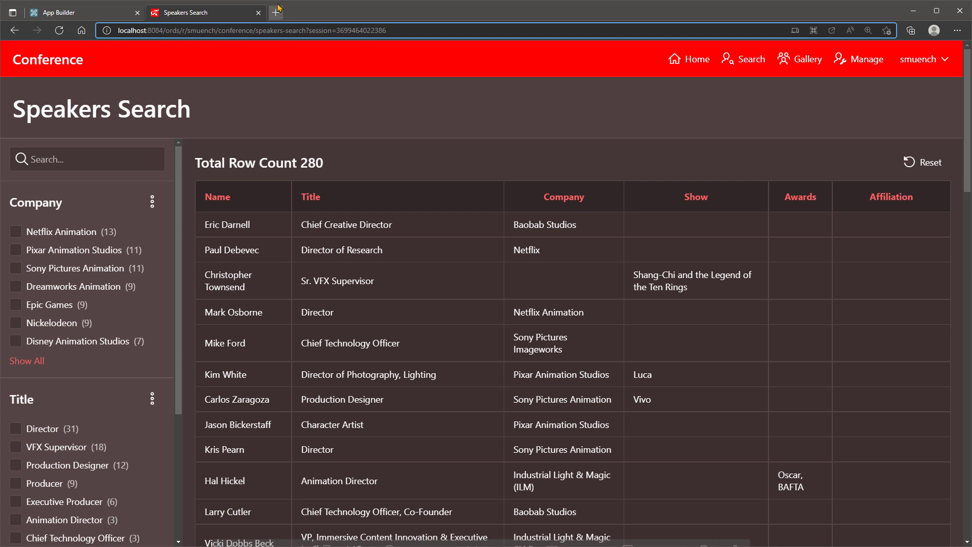
- Google 'netflix director maya' in a new tab, then return to the Speakers Search page
click(276, 12)
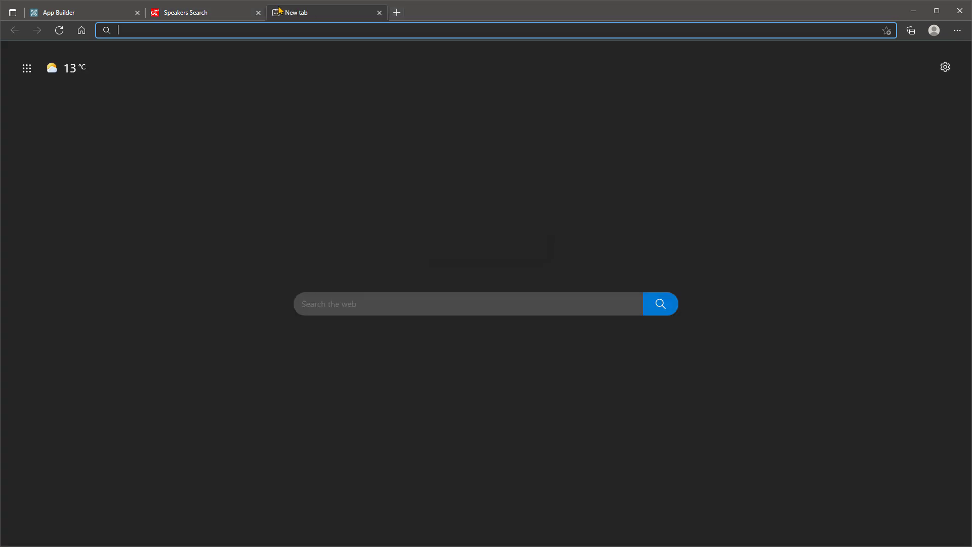
text(netflix director)
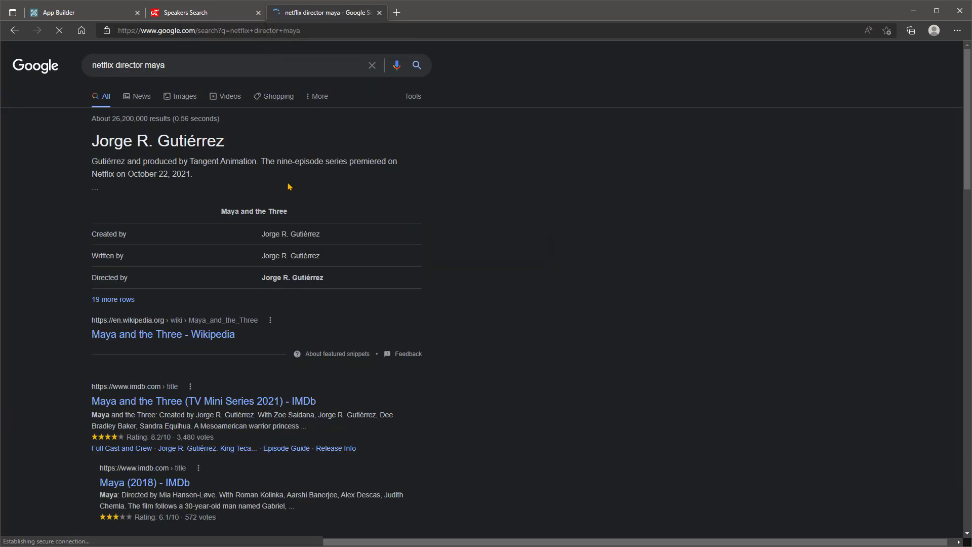
click(205, 13)
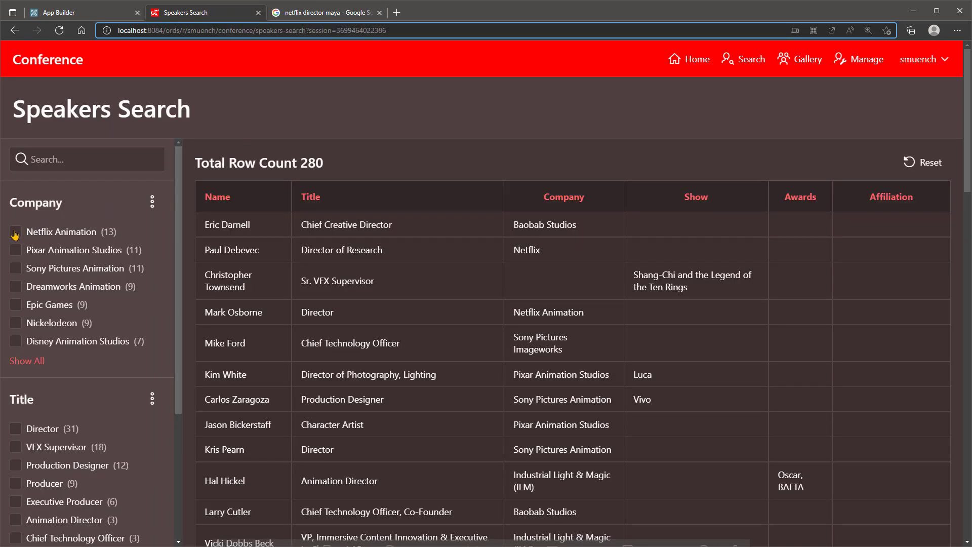
- Narrow speakers with the Netflix Animation, Director and Maya and the Three facets
click(15, 231)
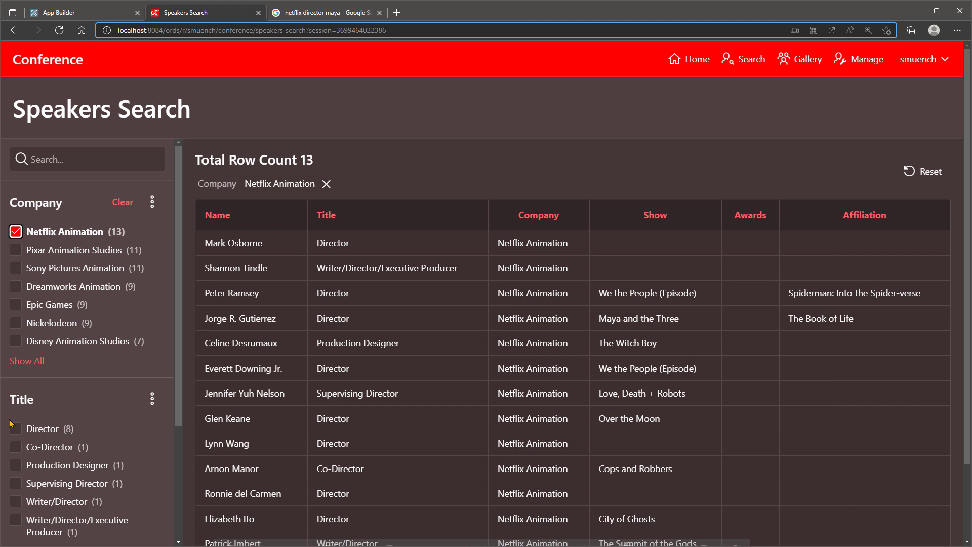
click(15, 428)
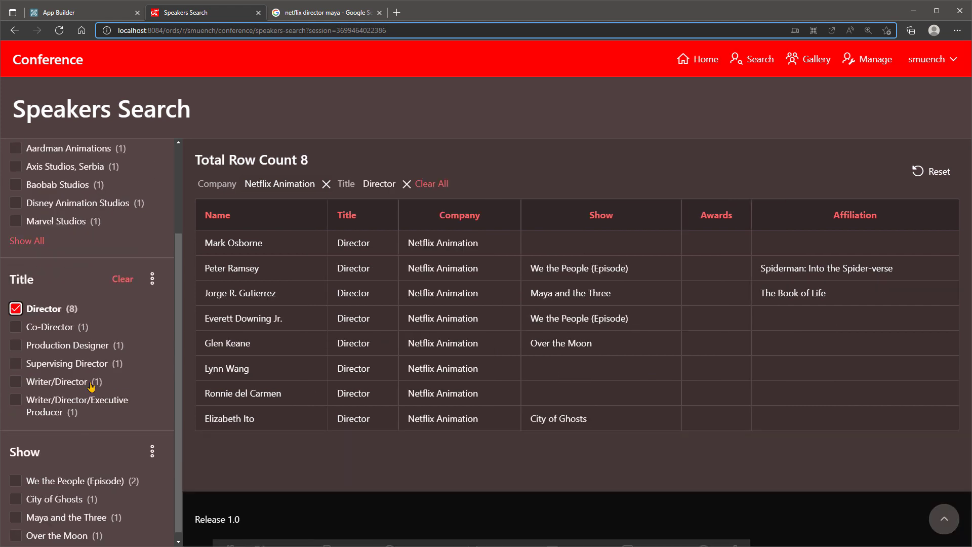
click(15, 510)
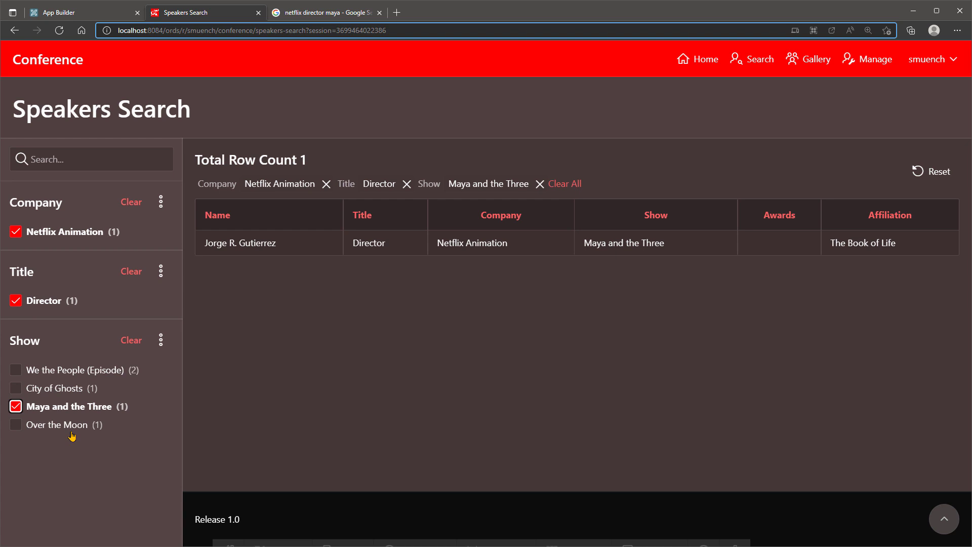
- Clear all facet filters and start a 'netflix director' keyword search before switching to App Builder
click(564, 184)
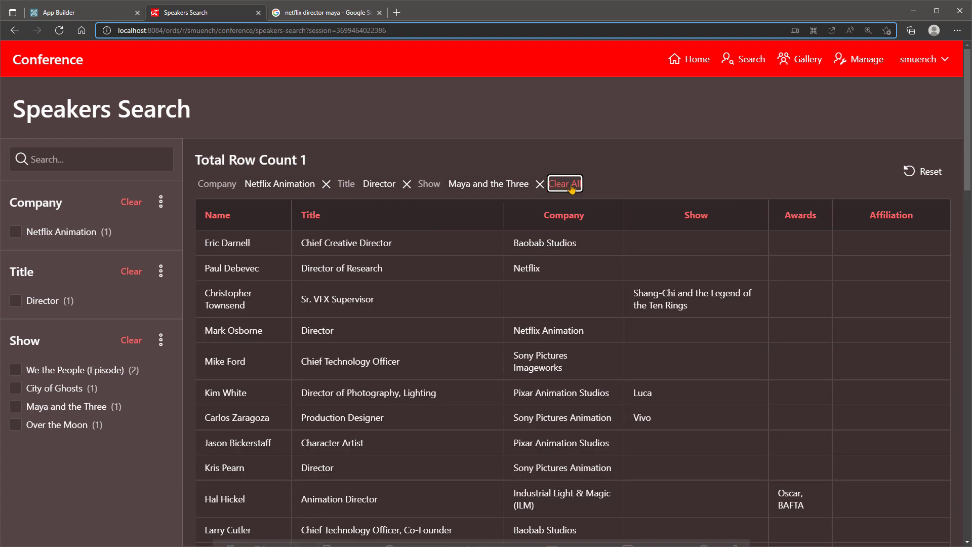
click(564, 183)
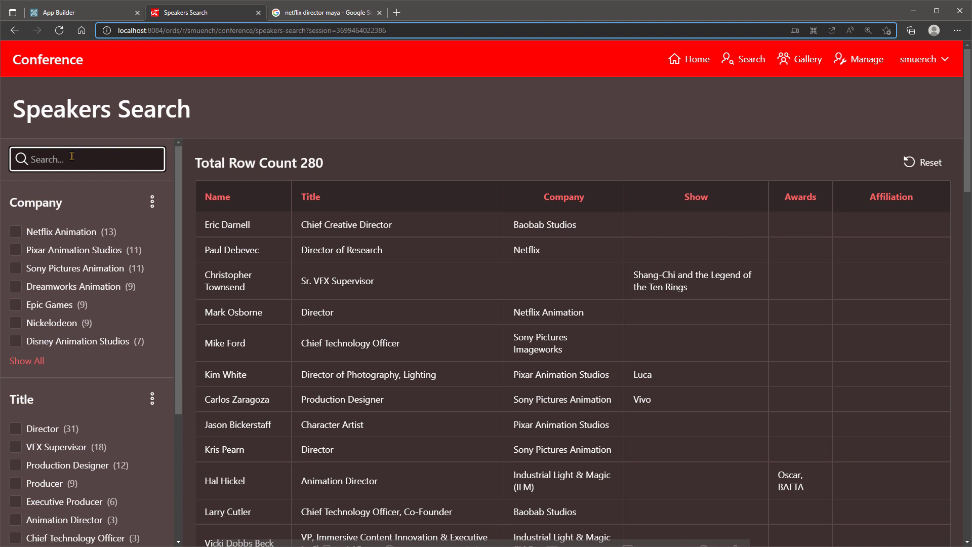
text(netflix dir)
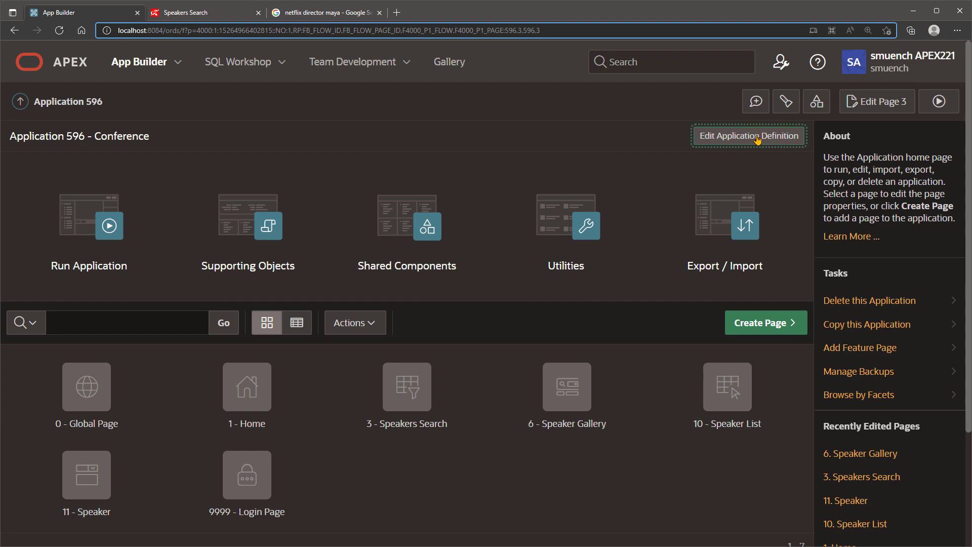
- Enable Tokenize Row Search in the Conference application's definition properties
click(747, 135)
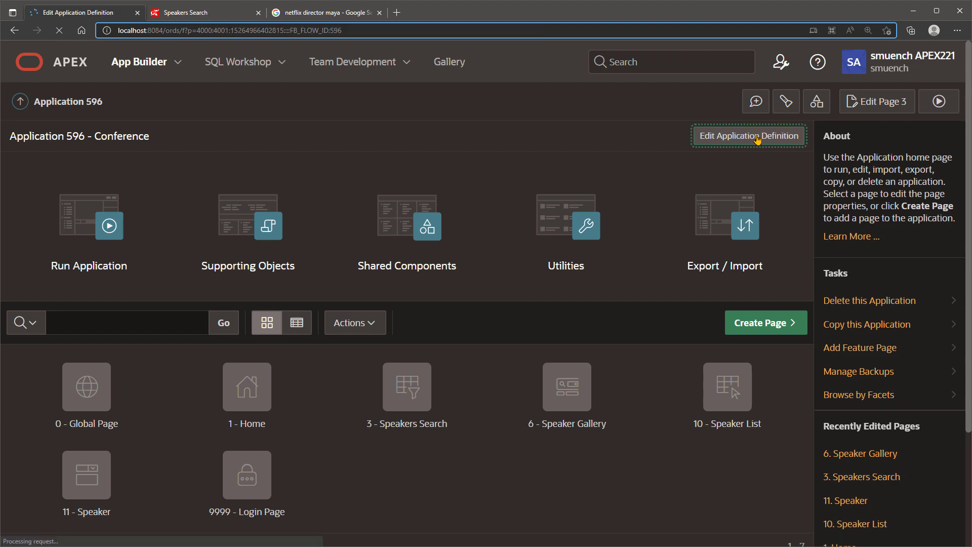
click(747, 135)
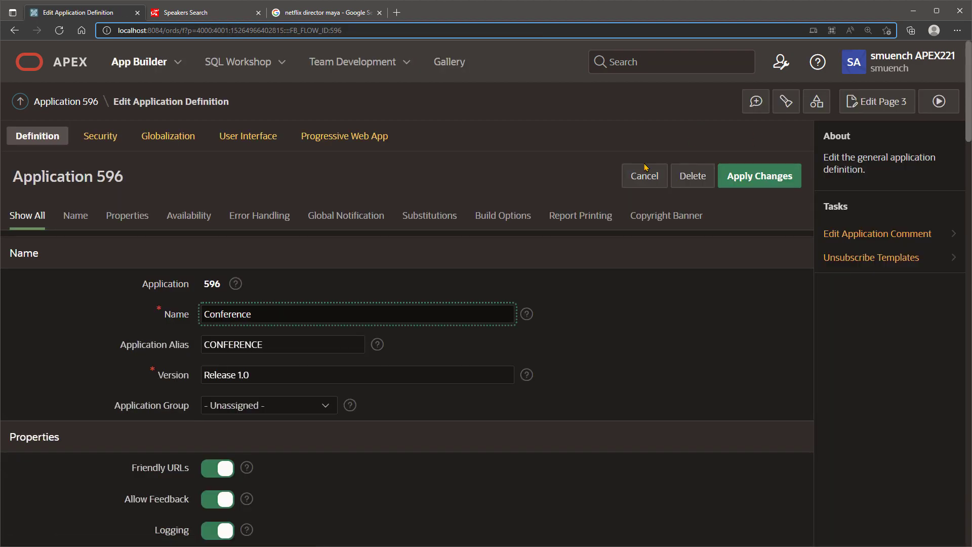
scroll(down, 3)
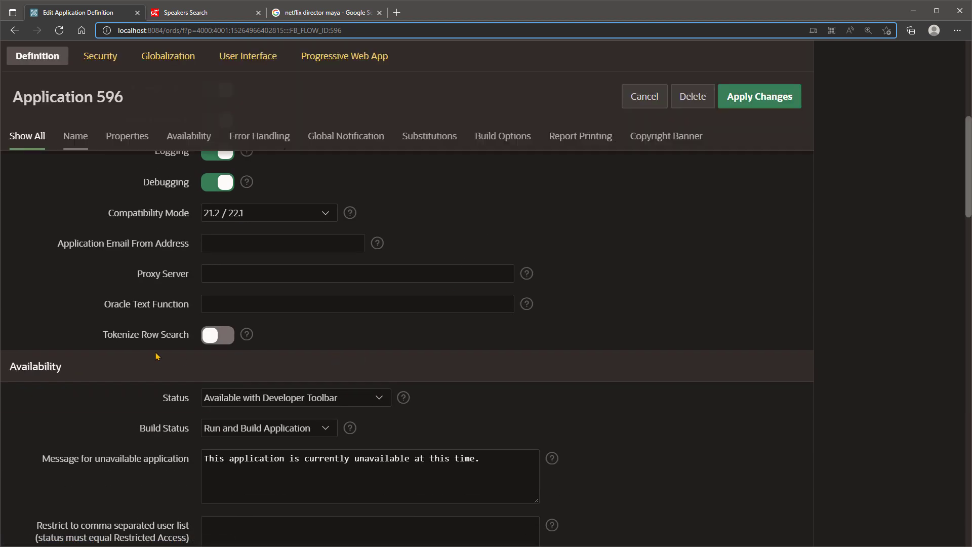
mouse_move(183, 351)
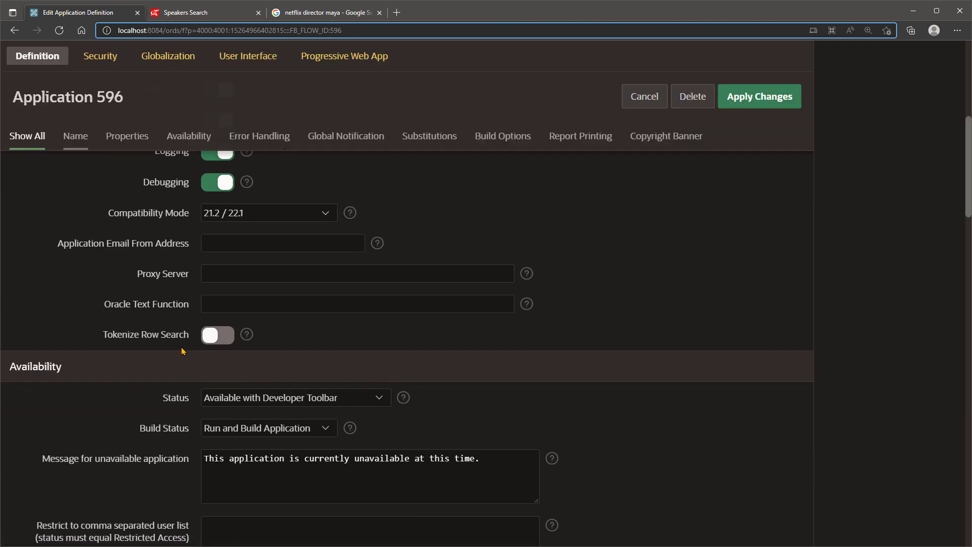
click(216, 335)
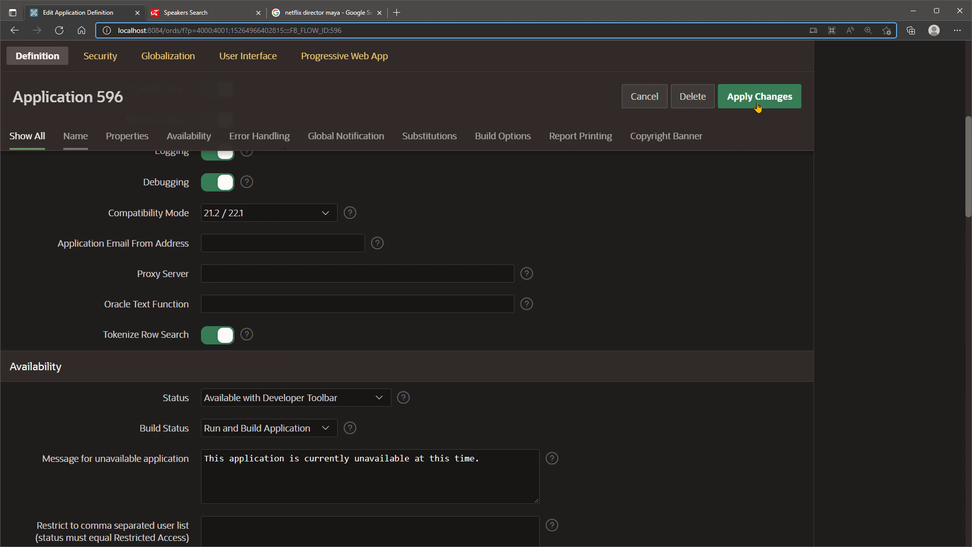
- Apply the application definition changes and return to the Speakers Search page
click(758, 96)
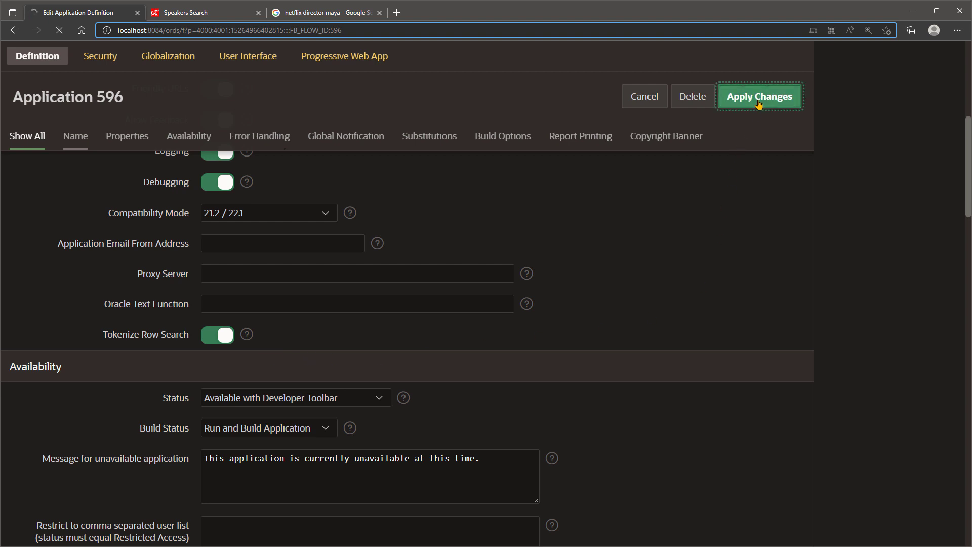
click(759, 98)
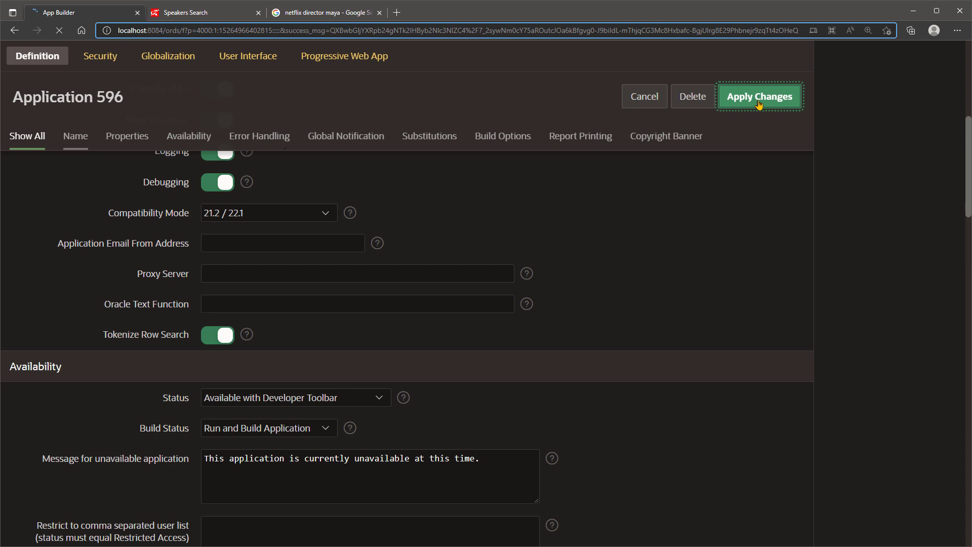
click(205, 13)
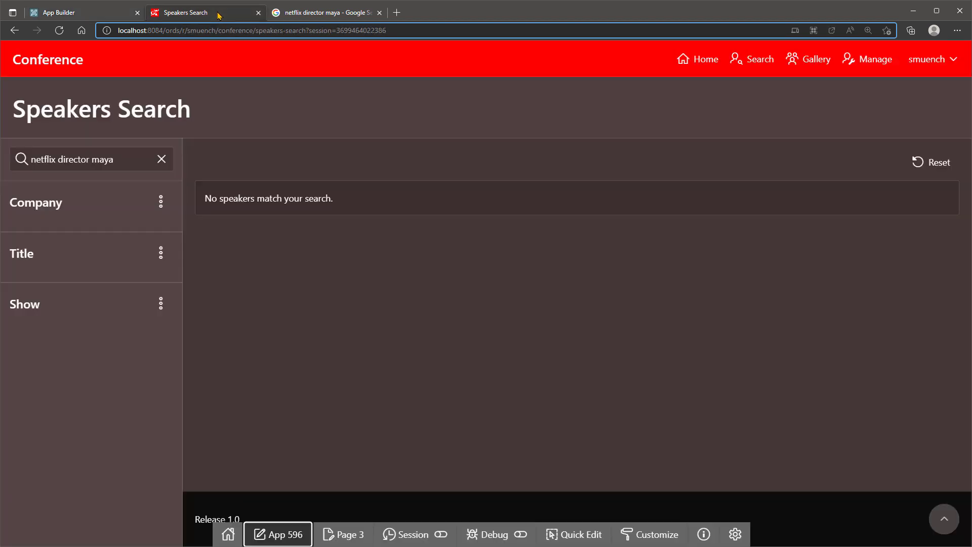
- Rerun the Speakers Search, confirming 'netflix director maya' now finds Jorge R. Gutierrez
click(87, 159)
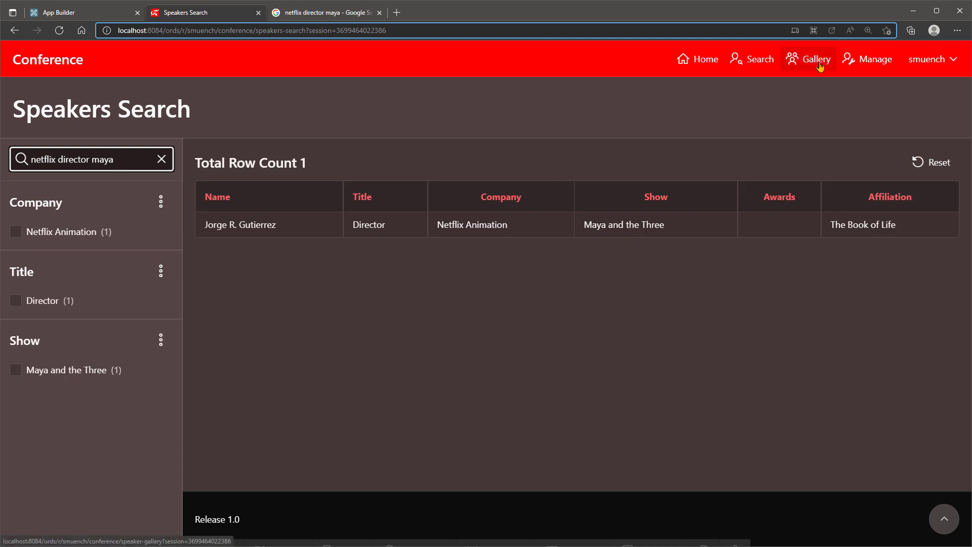
click(816, 59)
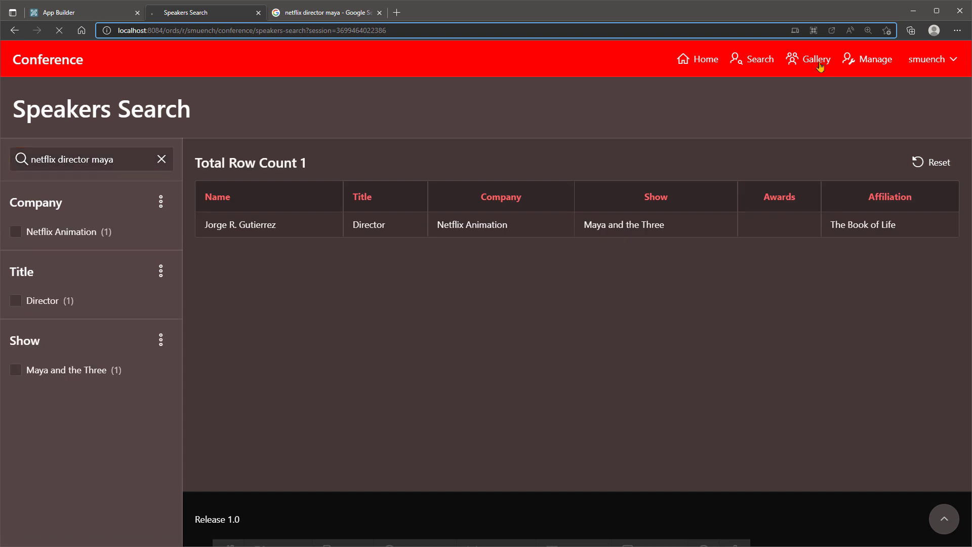
click(815, 59)
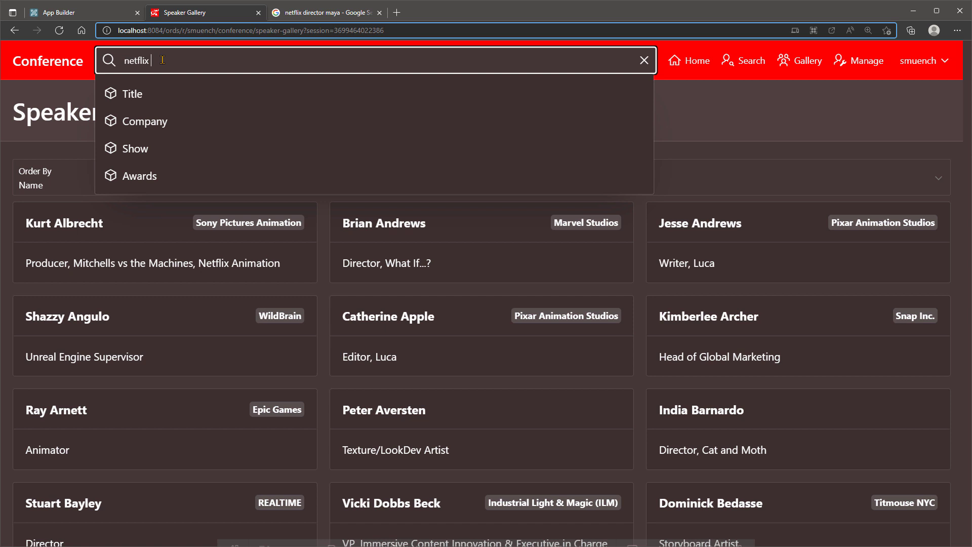
- Search 'netflix director maya' on Speaker List to find Jorge R. Gutierrez, then head to the Gallery
text(director maya)
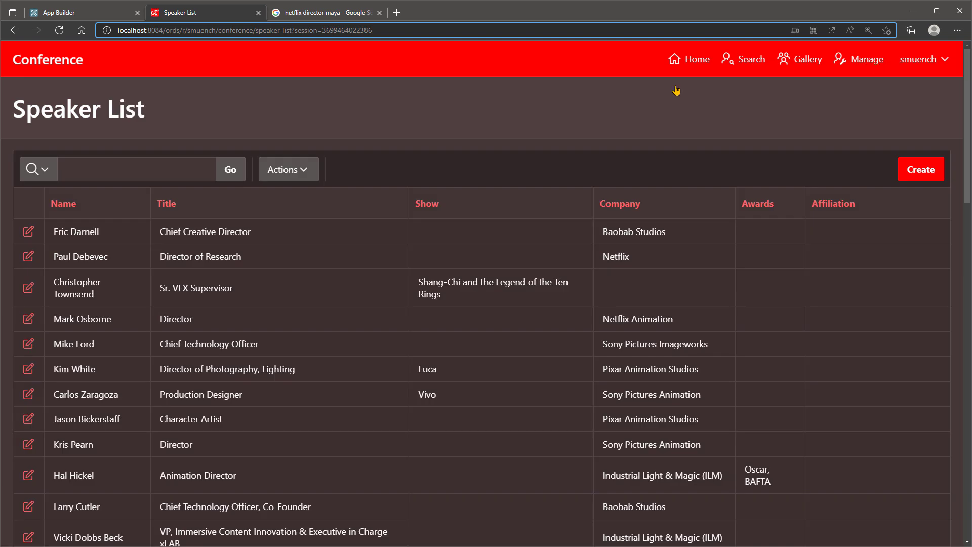
text(netflix)
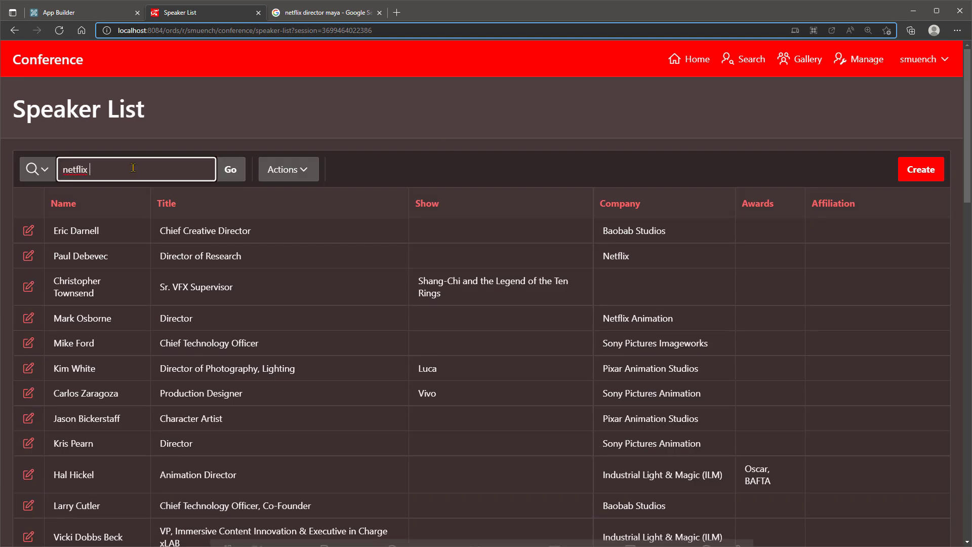
text(director maya)
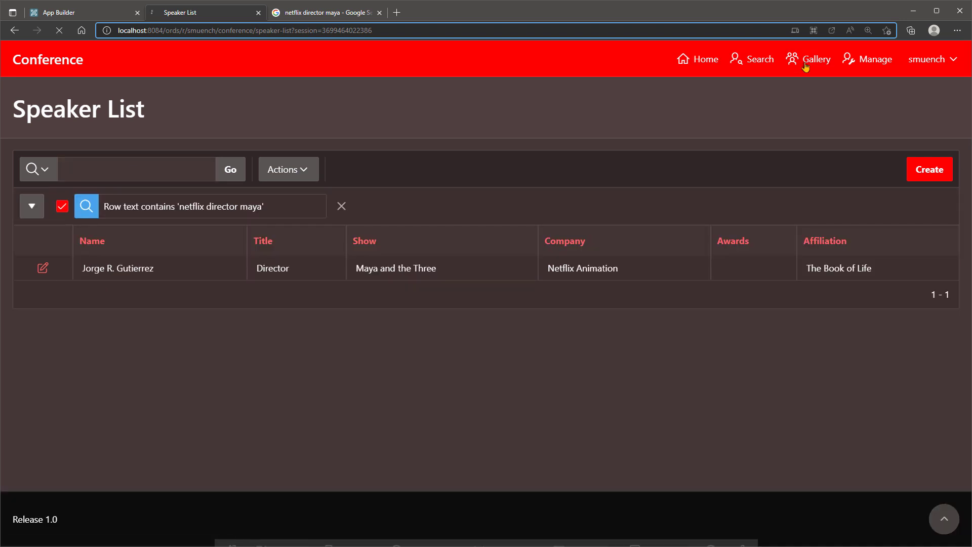
click(815, 60)
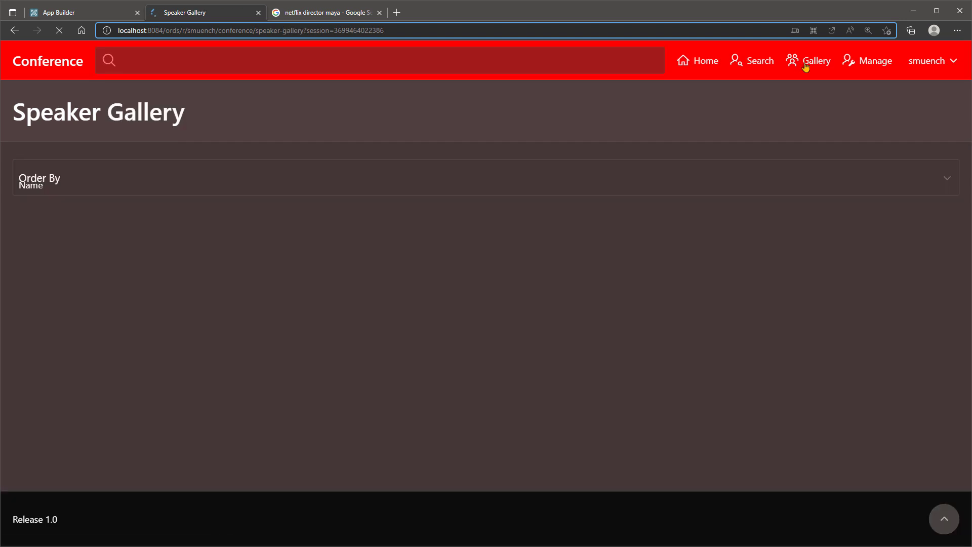
- Try 'netflix director maya', 'founder' and 'pioneer' searches in the Speaker Gallery, removing each chip
text(netflix director maya)
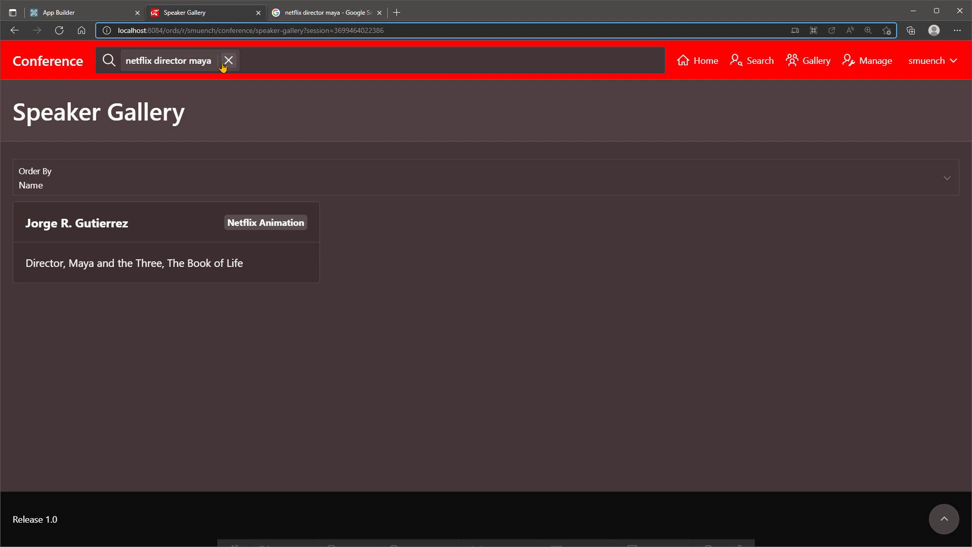
click(228, 60)
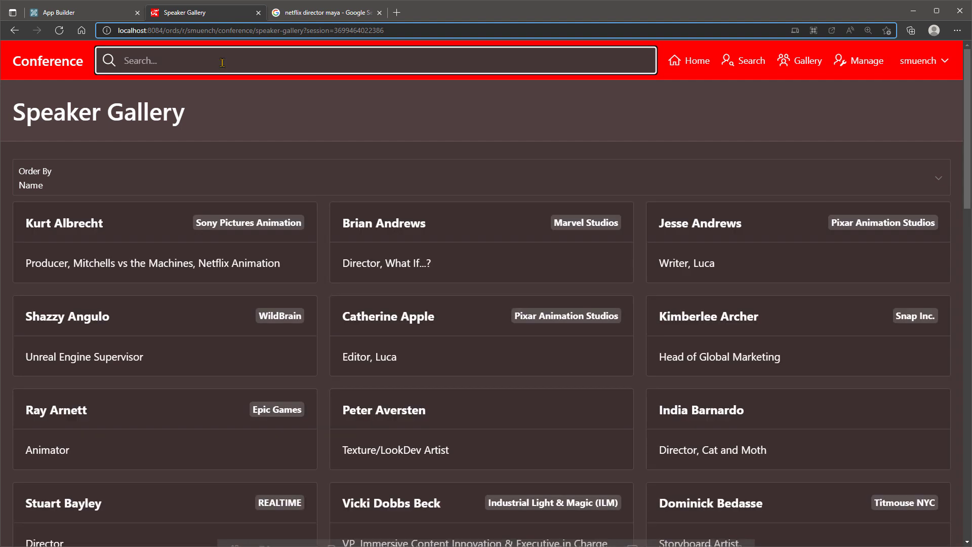
text(founder studio)
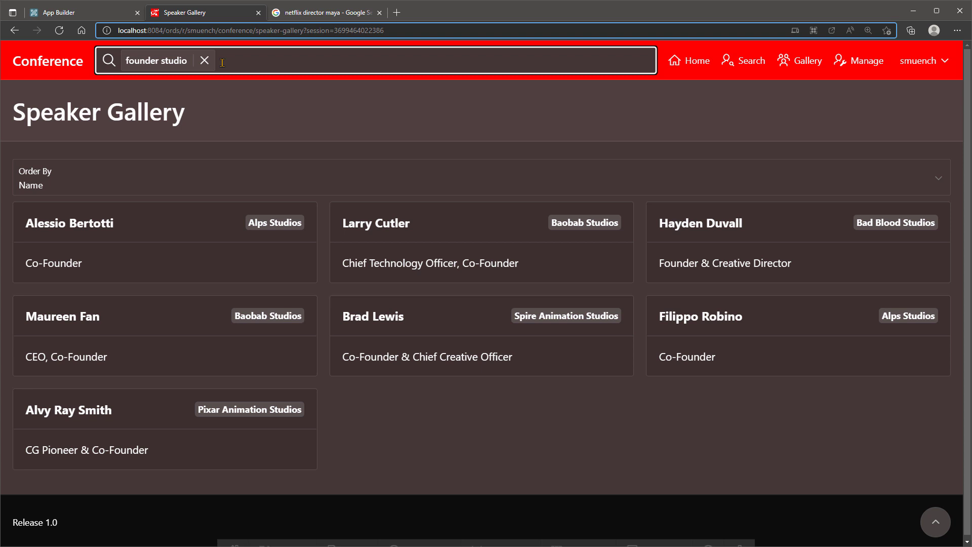
text(pioneer)
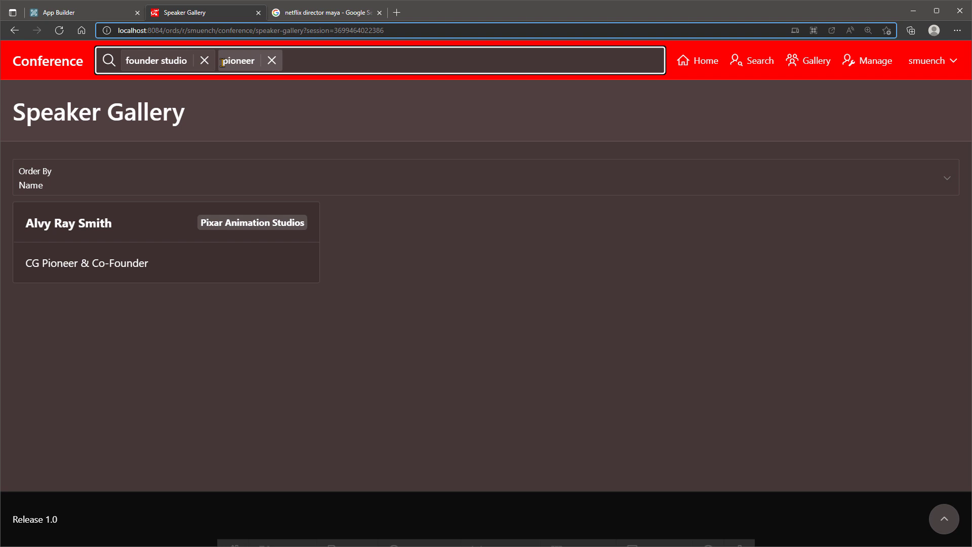
click(272, 59)
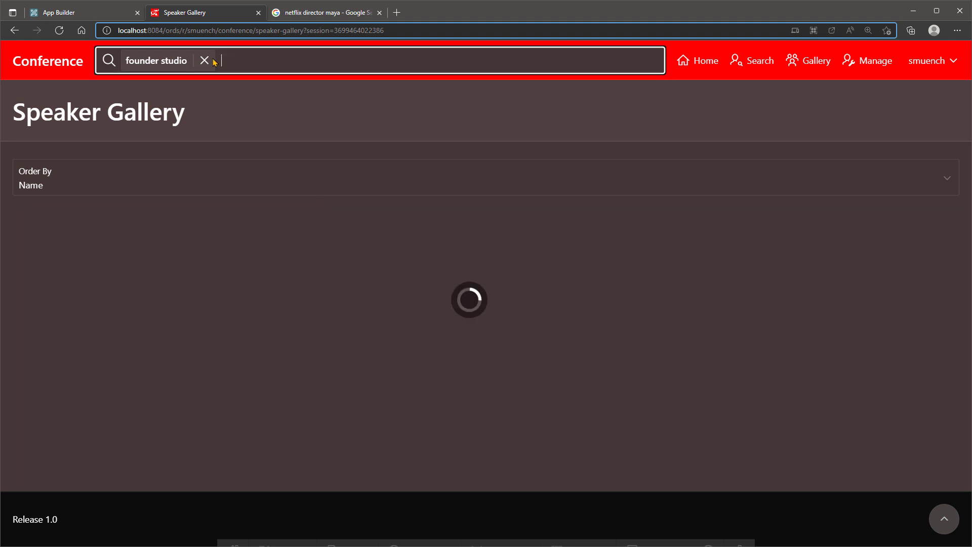
- Filter the Speaker Gallery to Company: Pixar Animation Studios via the 'pixar' suggestion
click(203, 61)
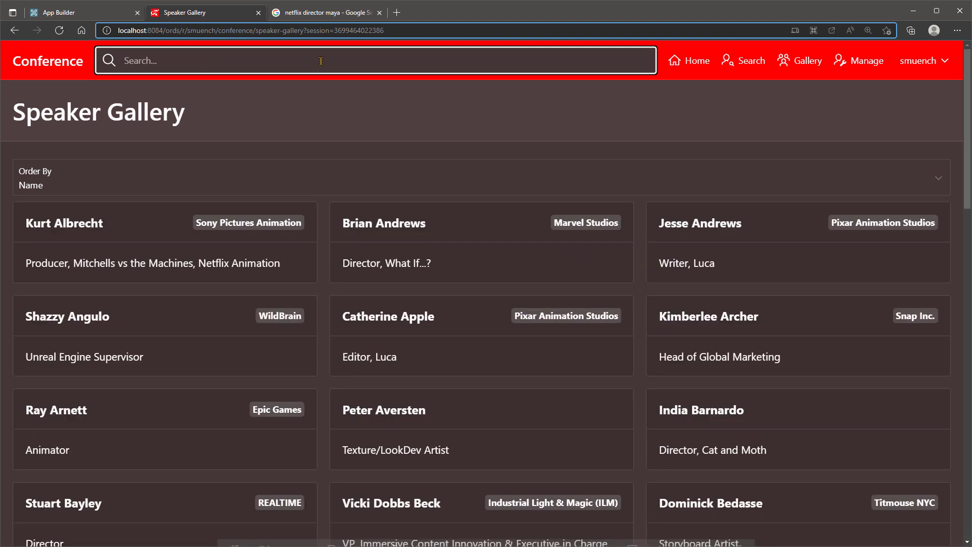
text(pixar)
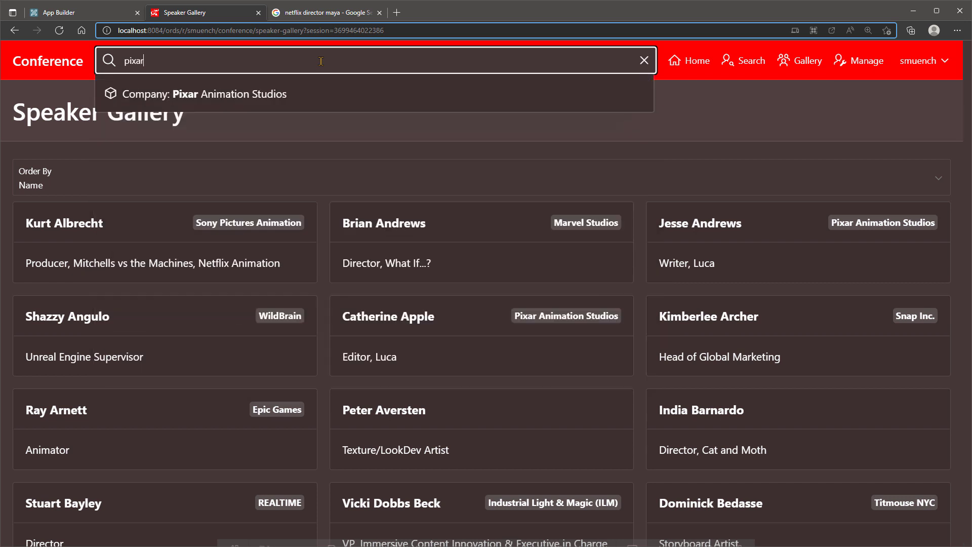
click(211, 93)
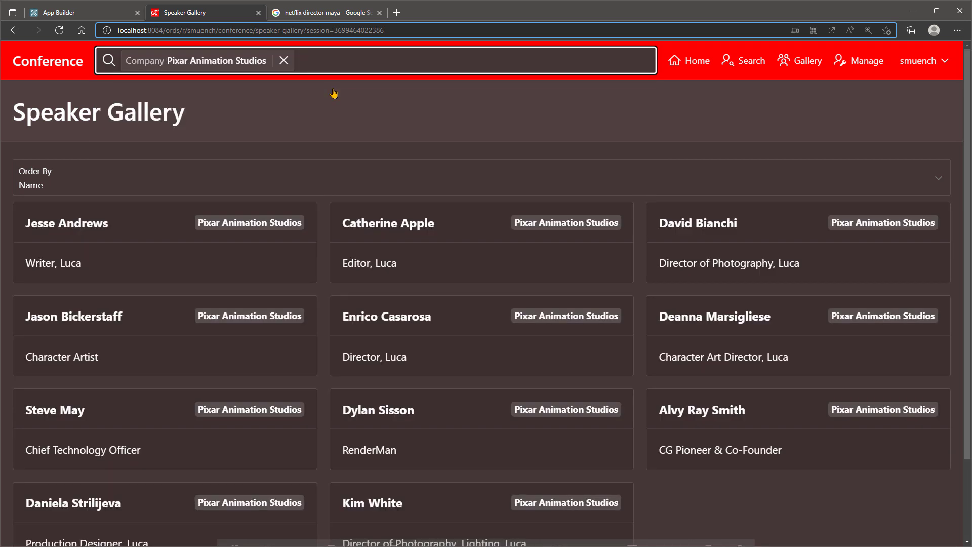
- Confirm 'founder pioneer' and 'pioneer founder' both find only Alvy Ray Smith, clearing each chip
text(founder p)
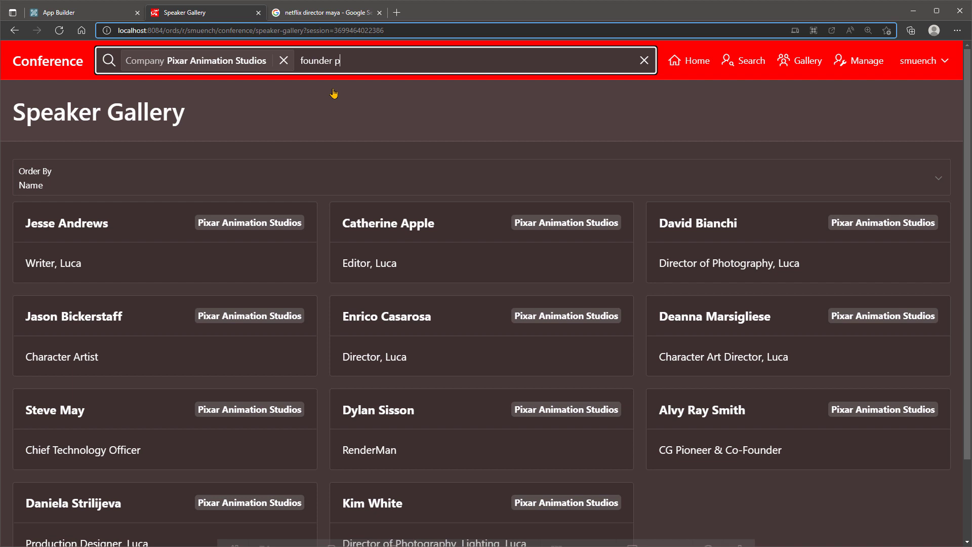
text(ioneer)
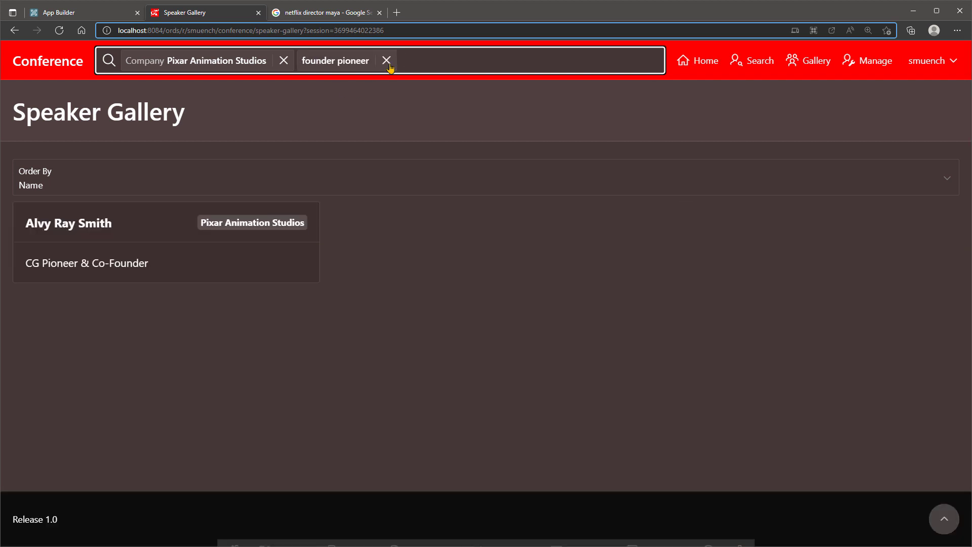
click(386, 61)
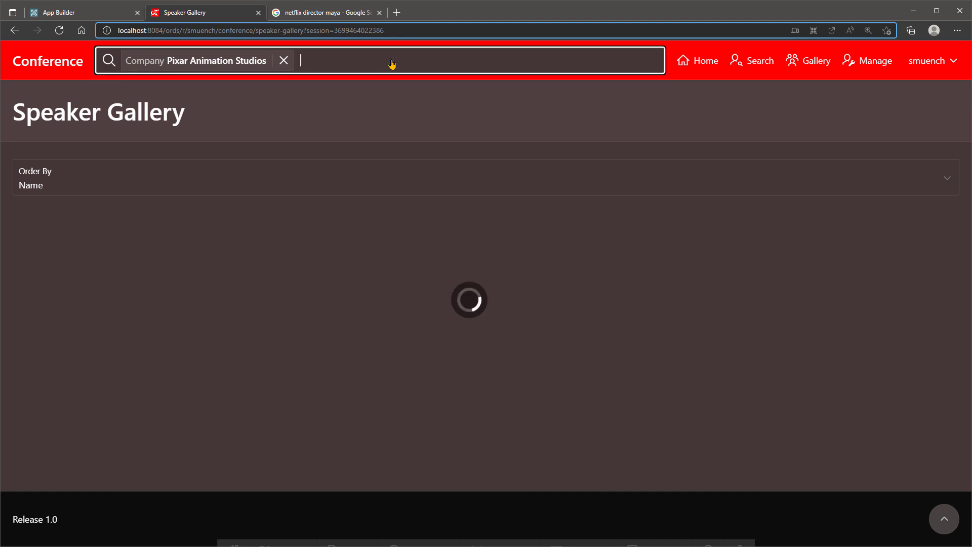
text(pi)
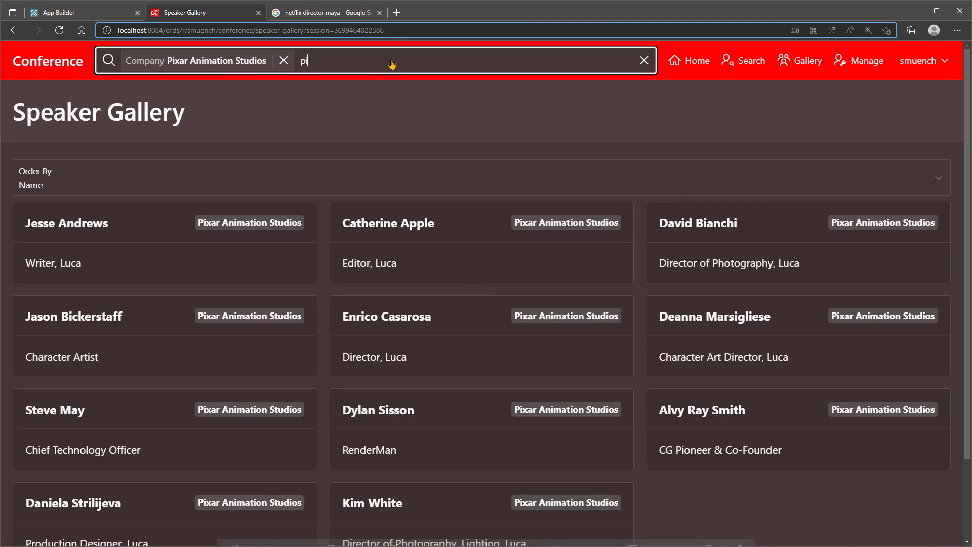
text(pioneer founder)
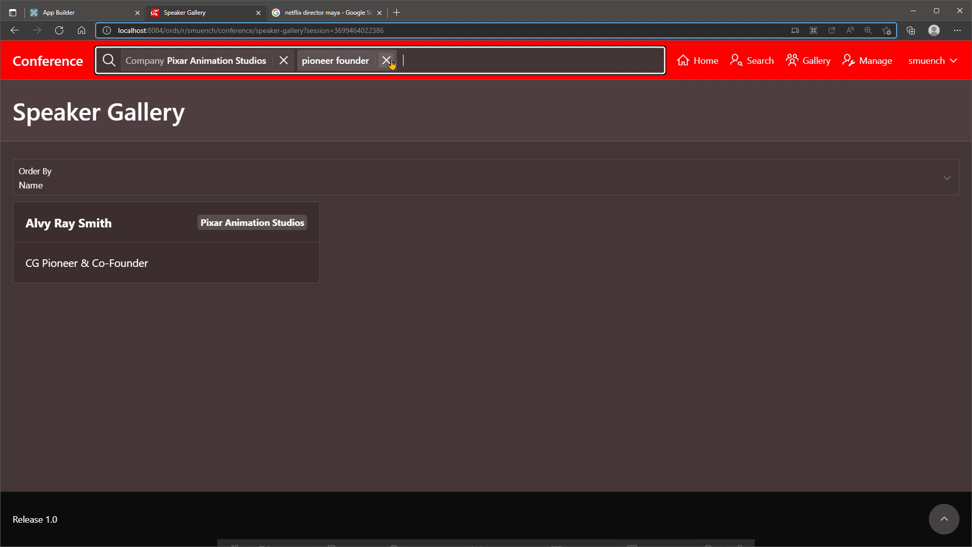
click(386, 59)
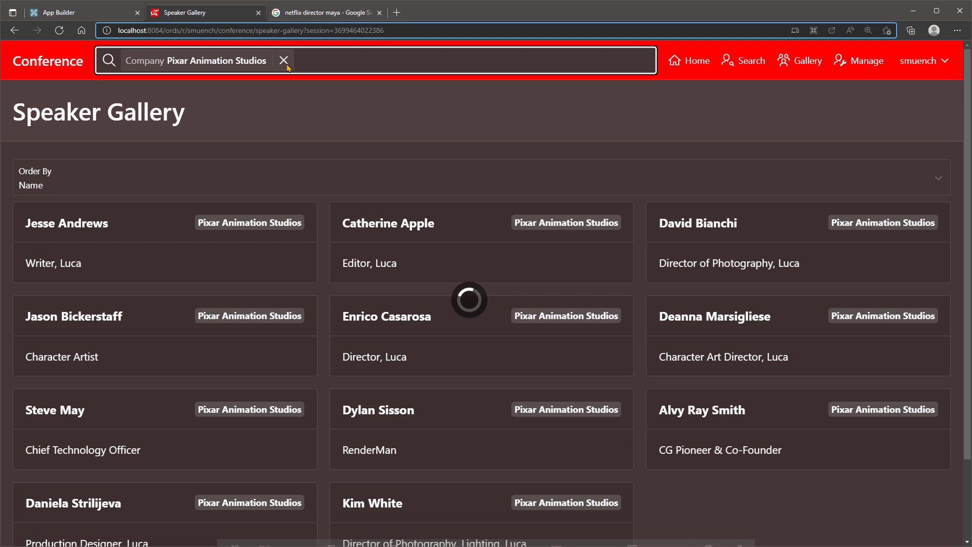
- Remove the Pixar filter, search unquoted 'art director', review the results, then clear the chip
click(283, 60)
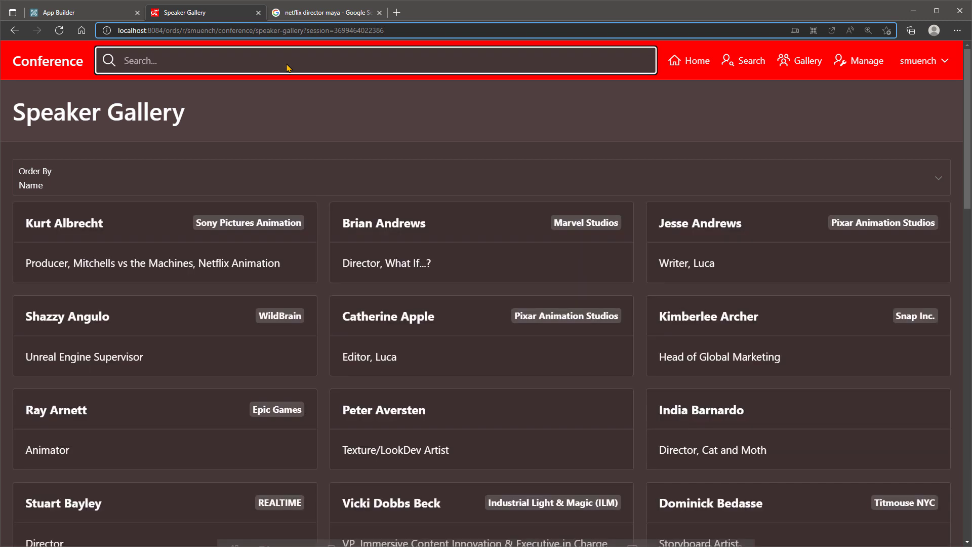
text(art director)
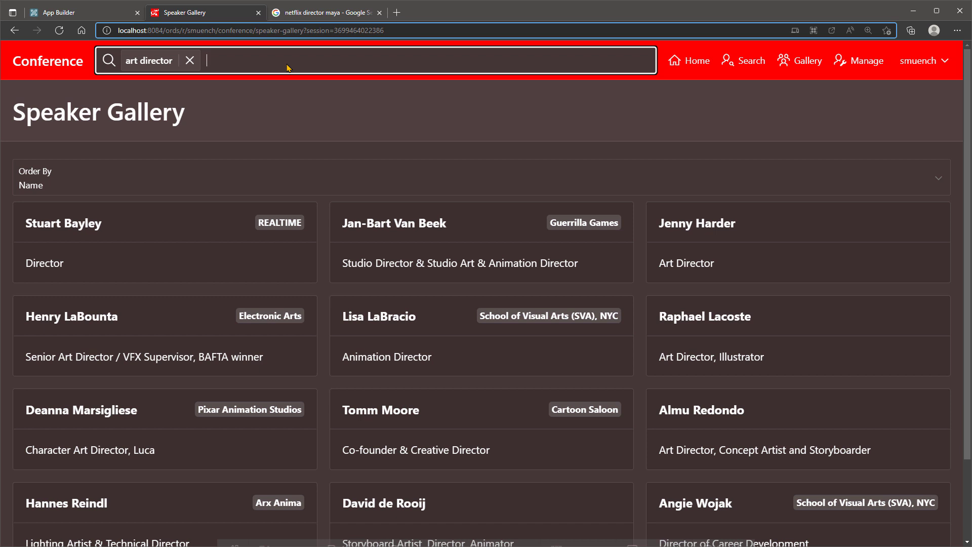
mouse_move(427, 264)
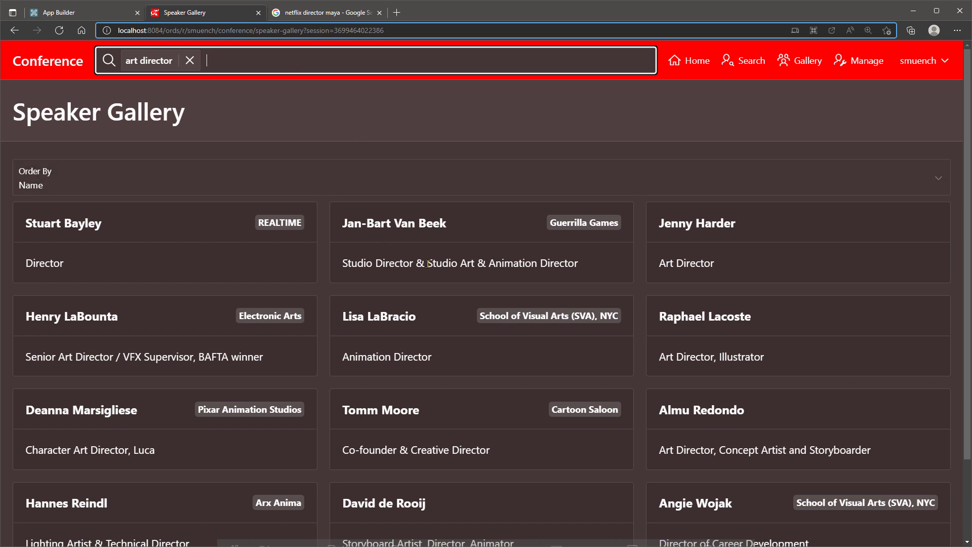
mouse_move(693, 275)
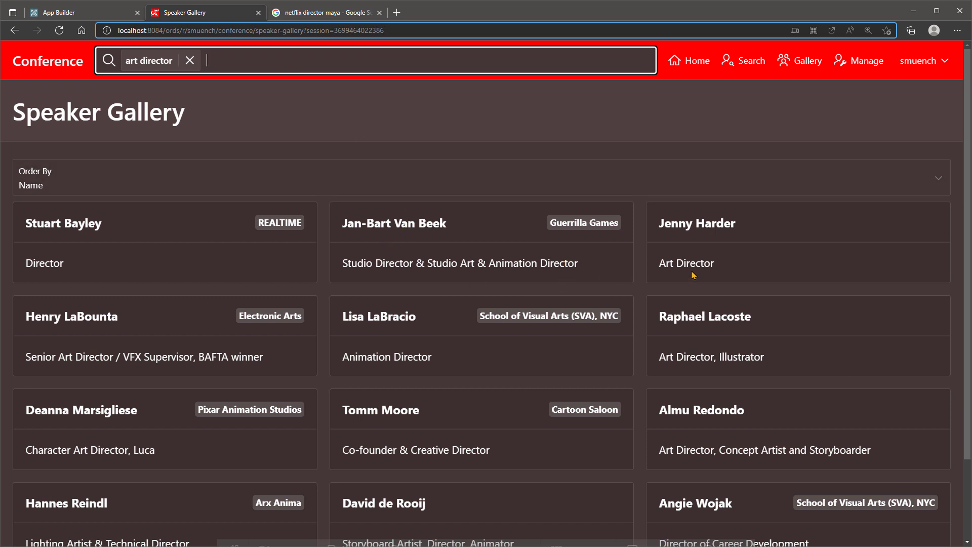
scroll(down, 3)
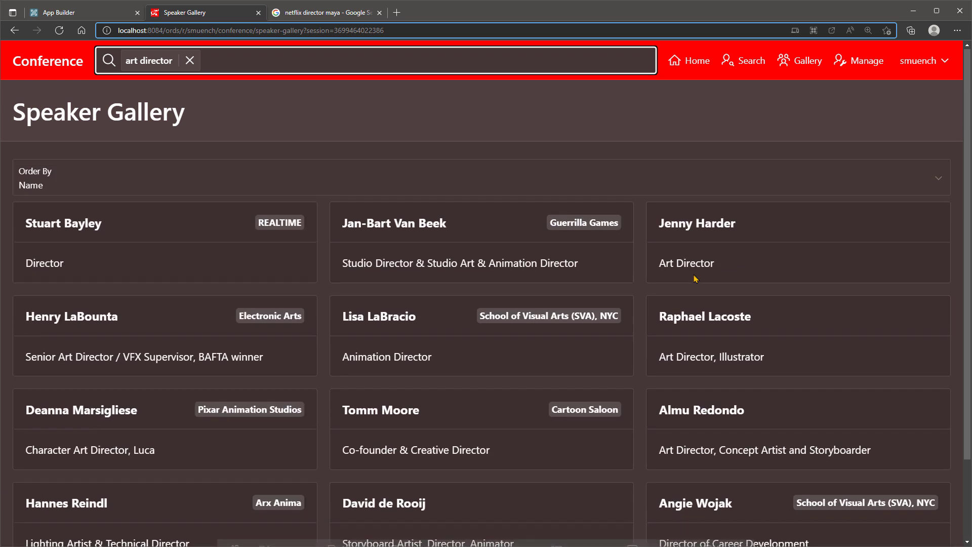
click(190, 59)
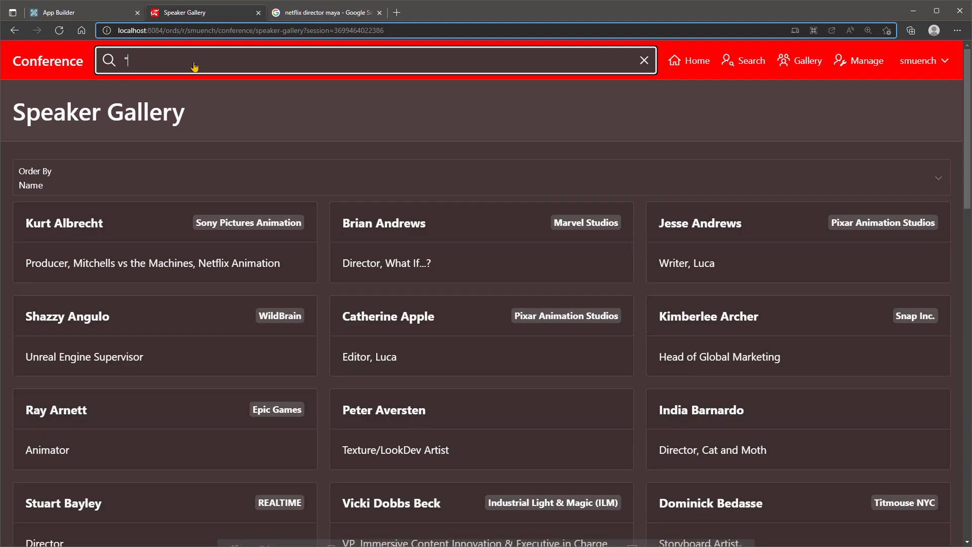
text(art director")
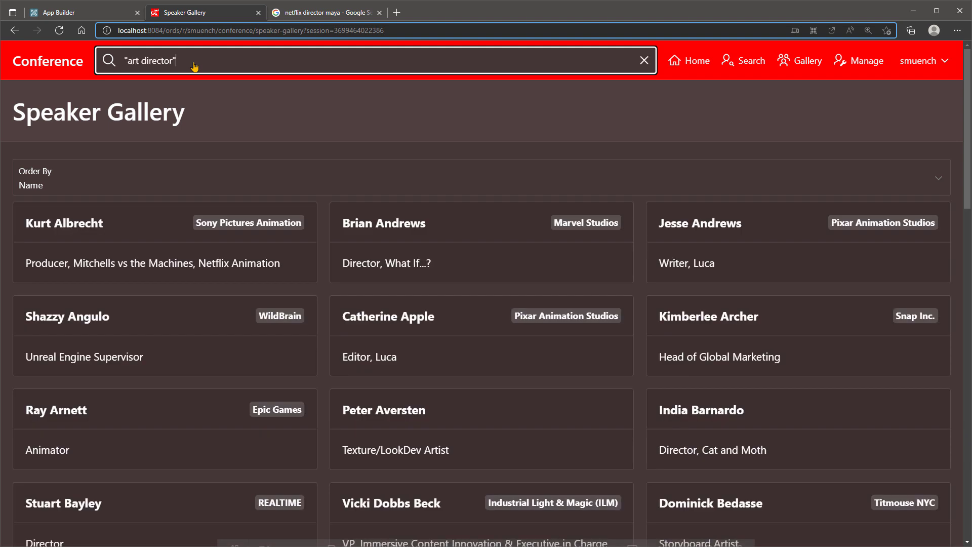
key(Enter)
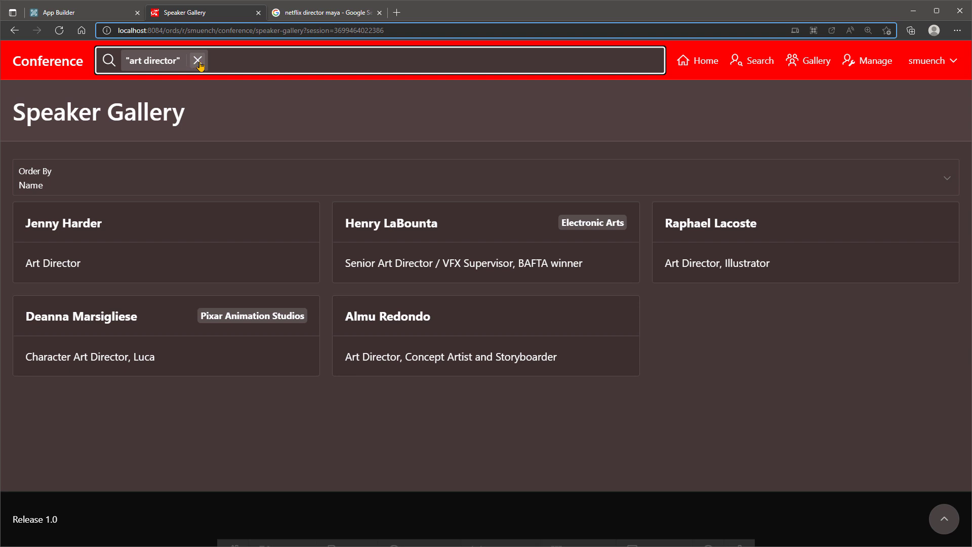
click(198, 60)
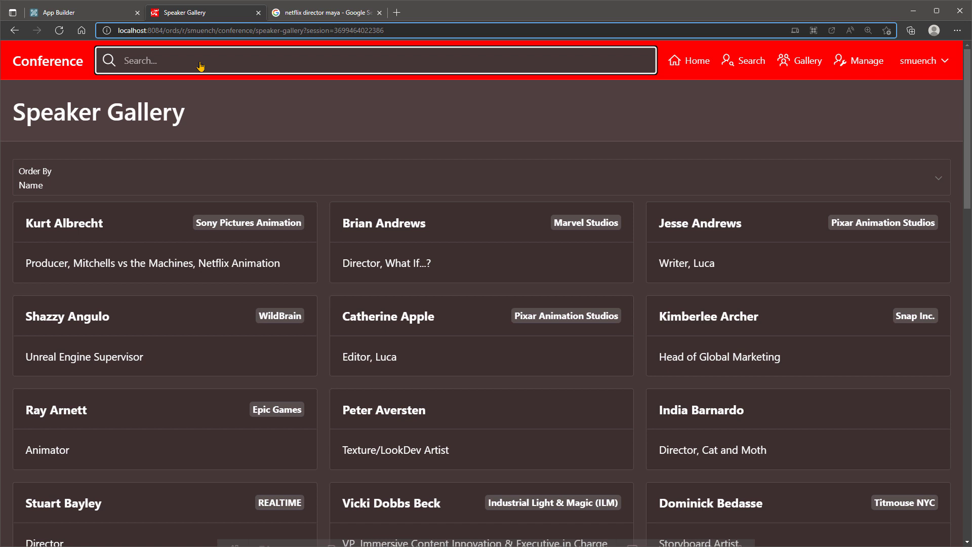
text(ice)
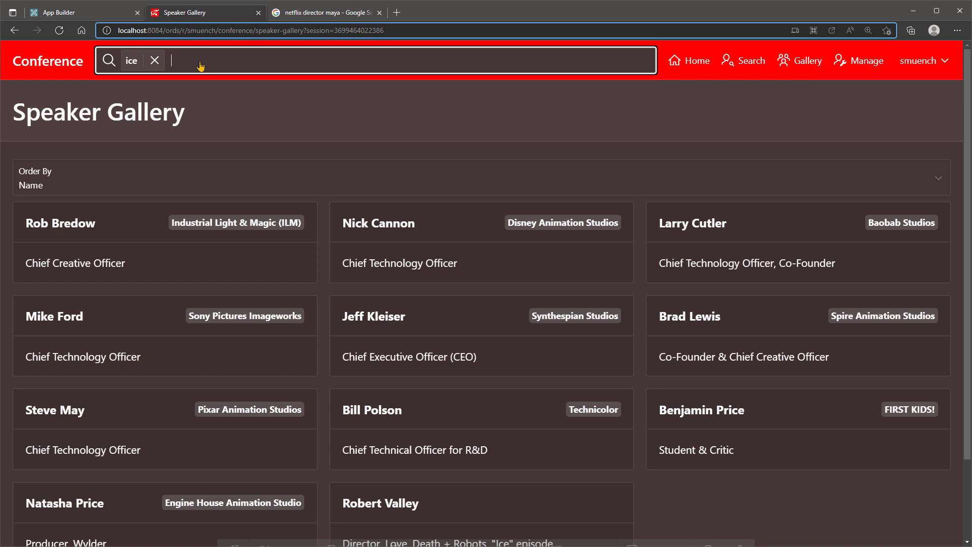
mouse_move(352, 257)
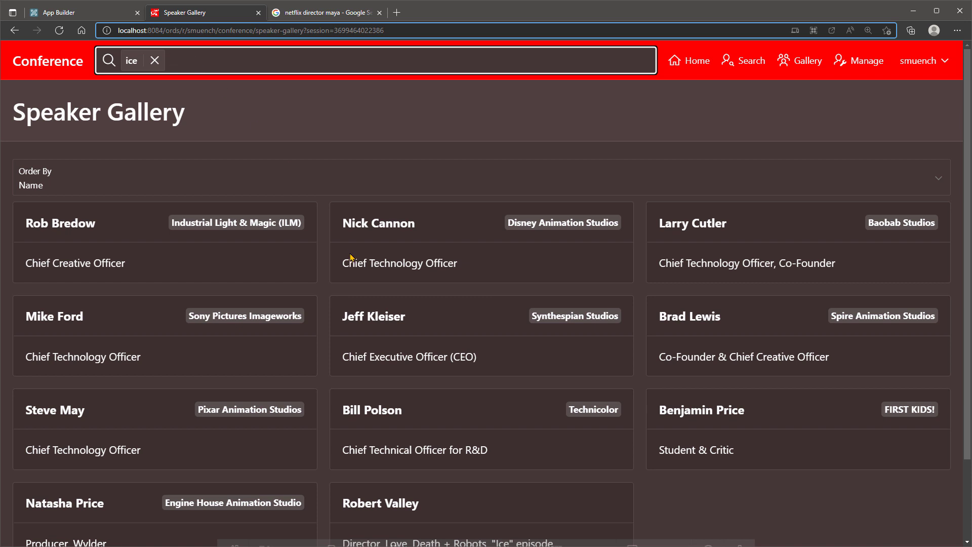
mouse_move(154, 60)
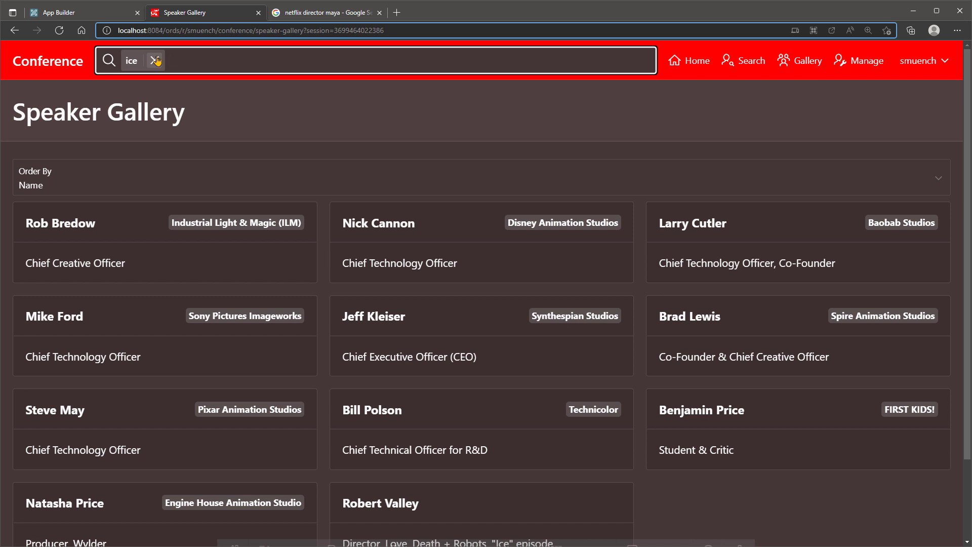
click(157, 60)
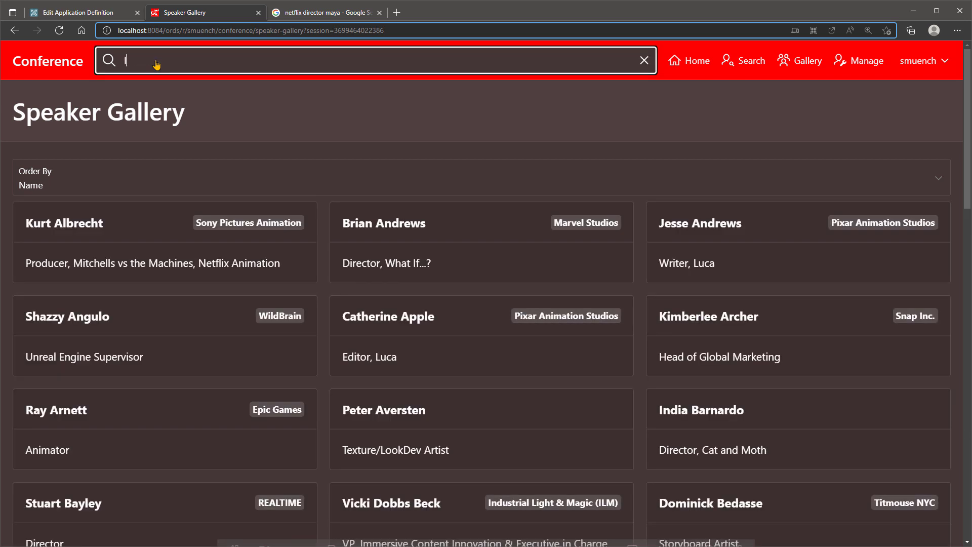
text(love death """ice"")
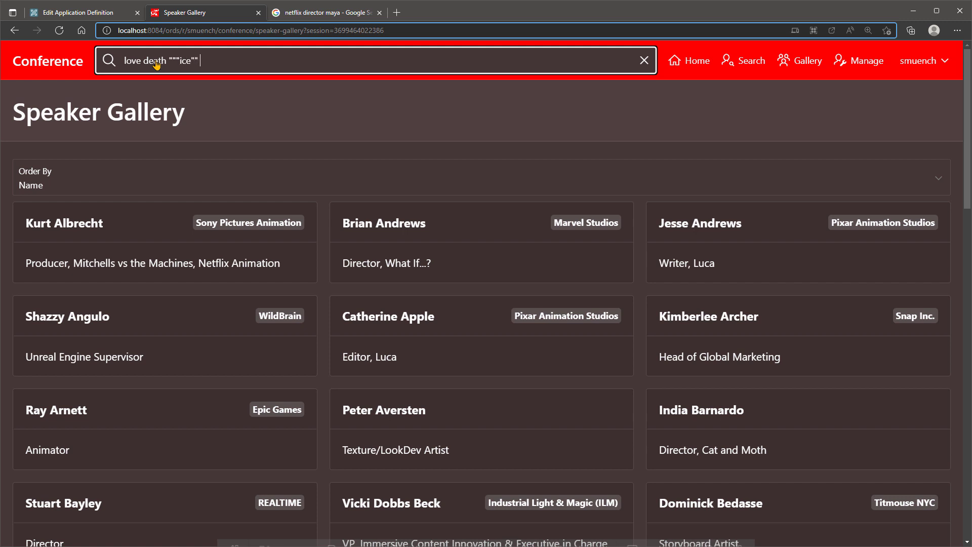
text(episode")
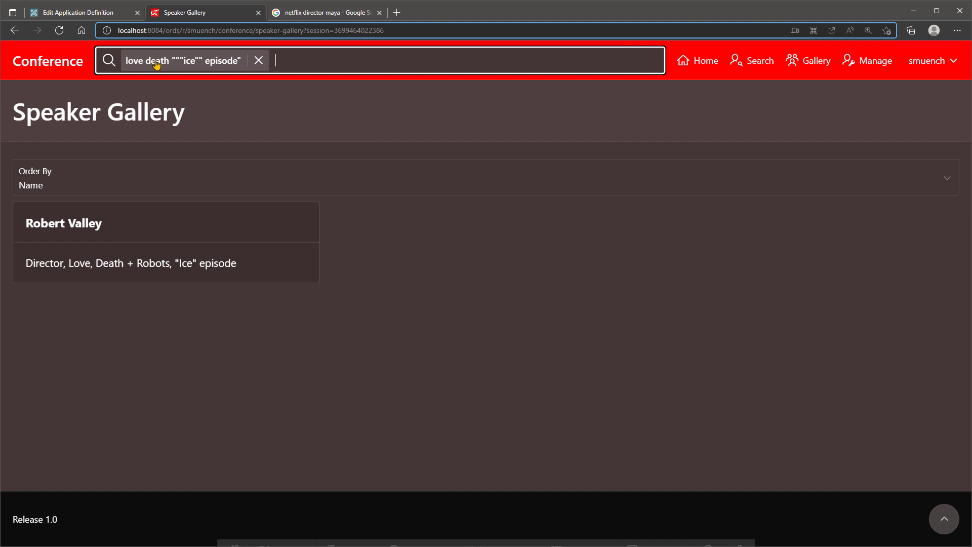
click(259, 60)
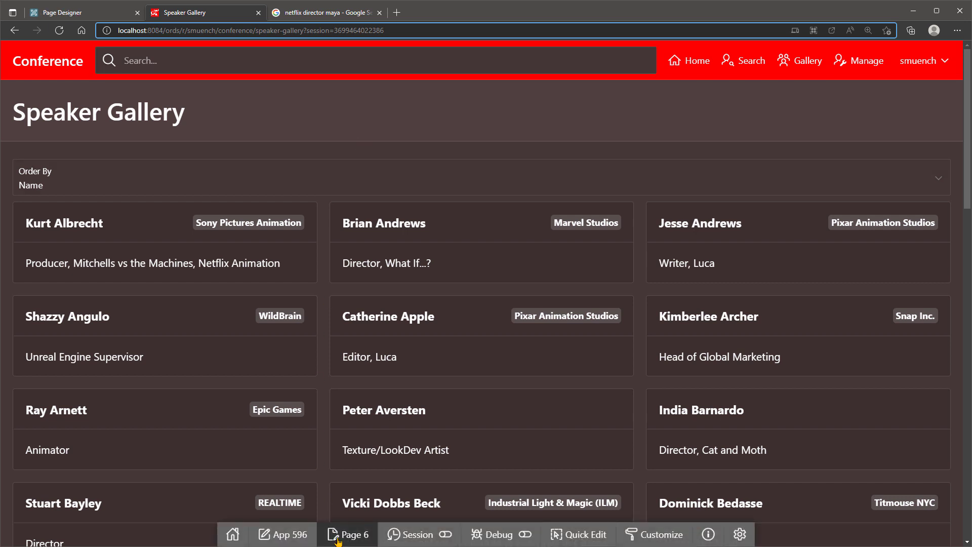
click(349, 533)
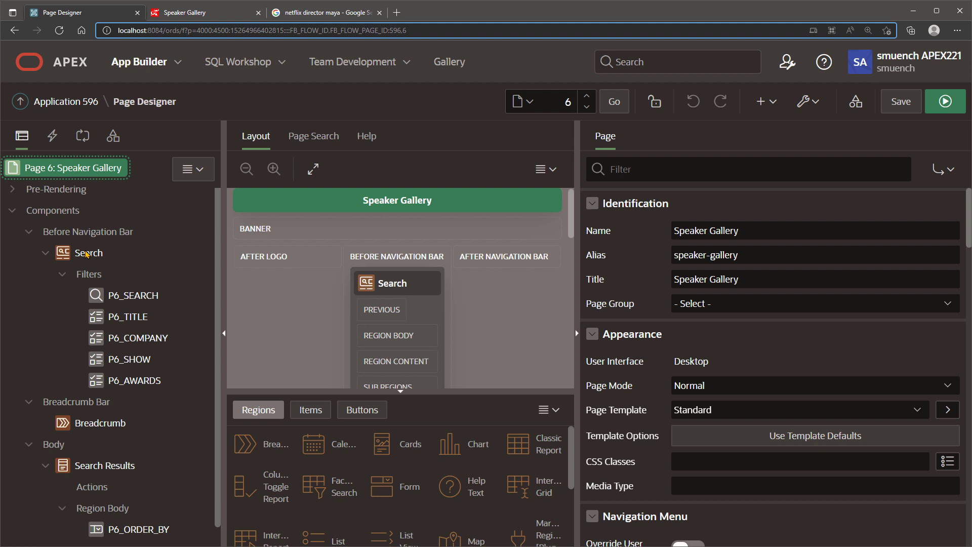
click(132, 294)
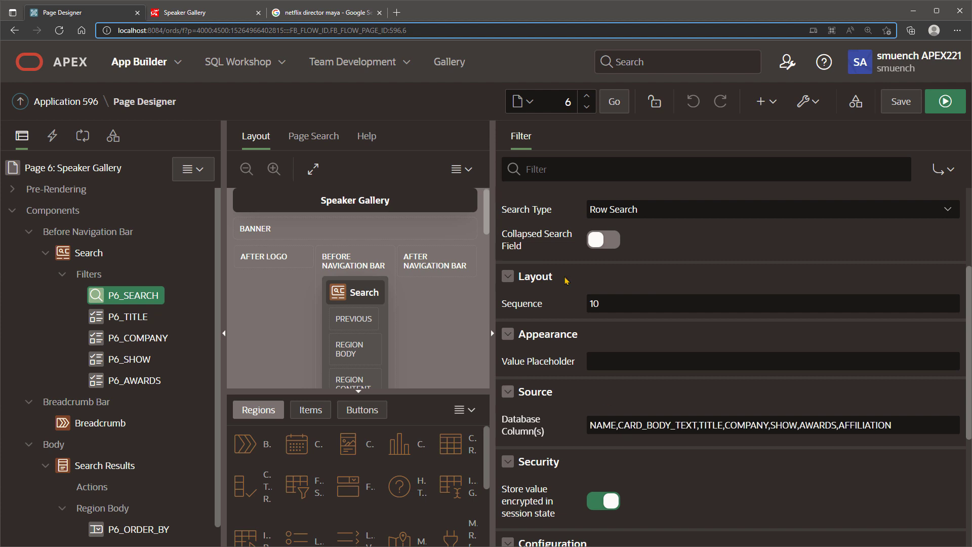
click(205, 12)
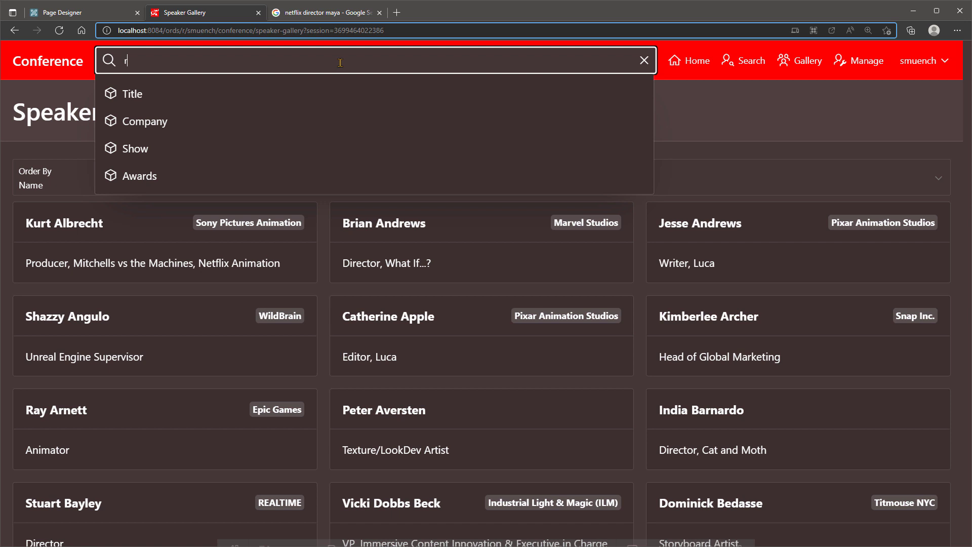
- Search the Speaker Gallery for 'raya disney'
text(raya disney)
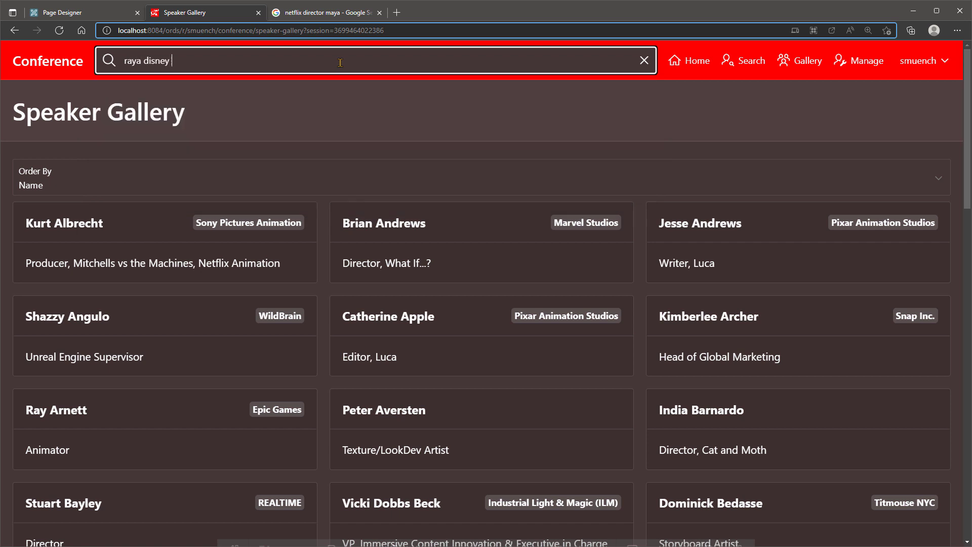